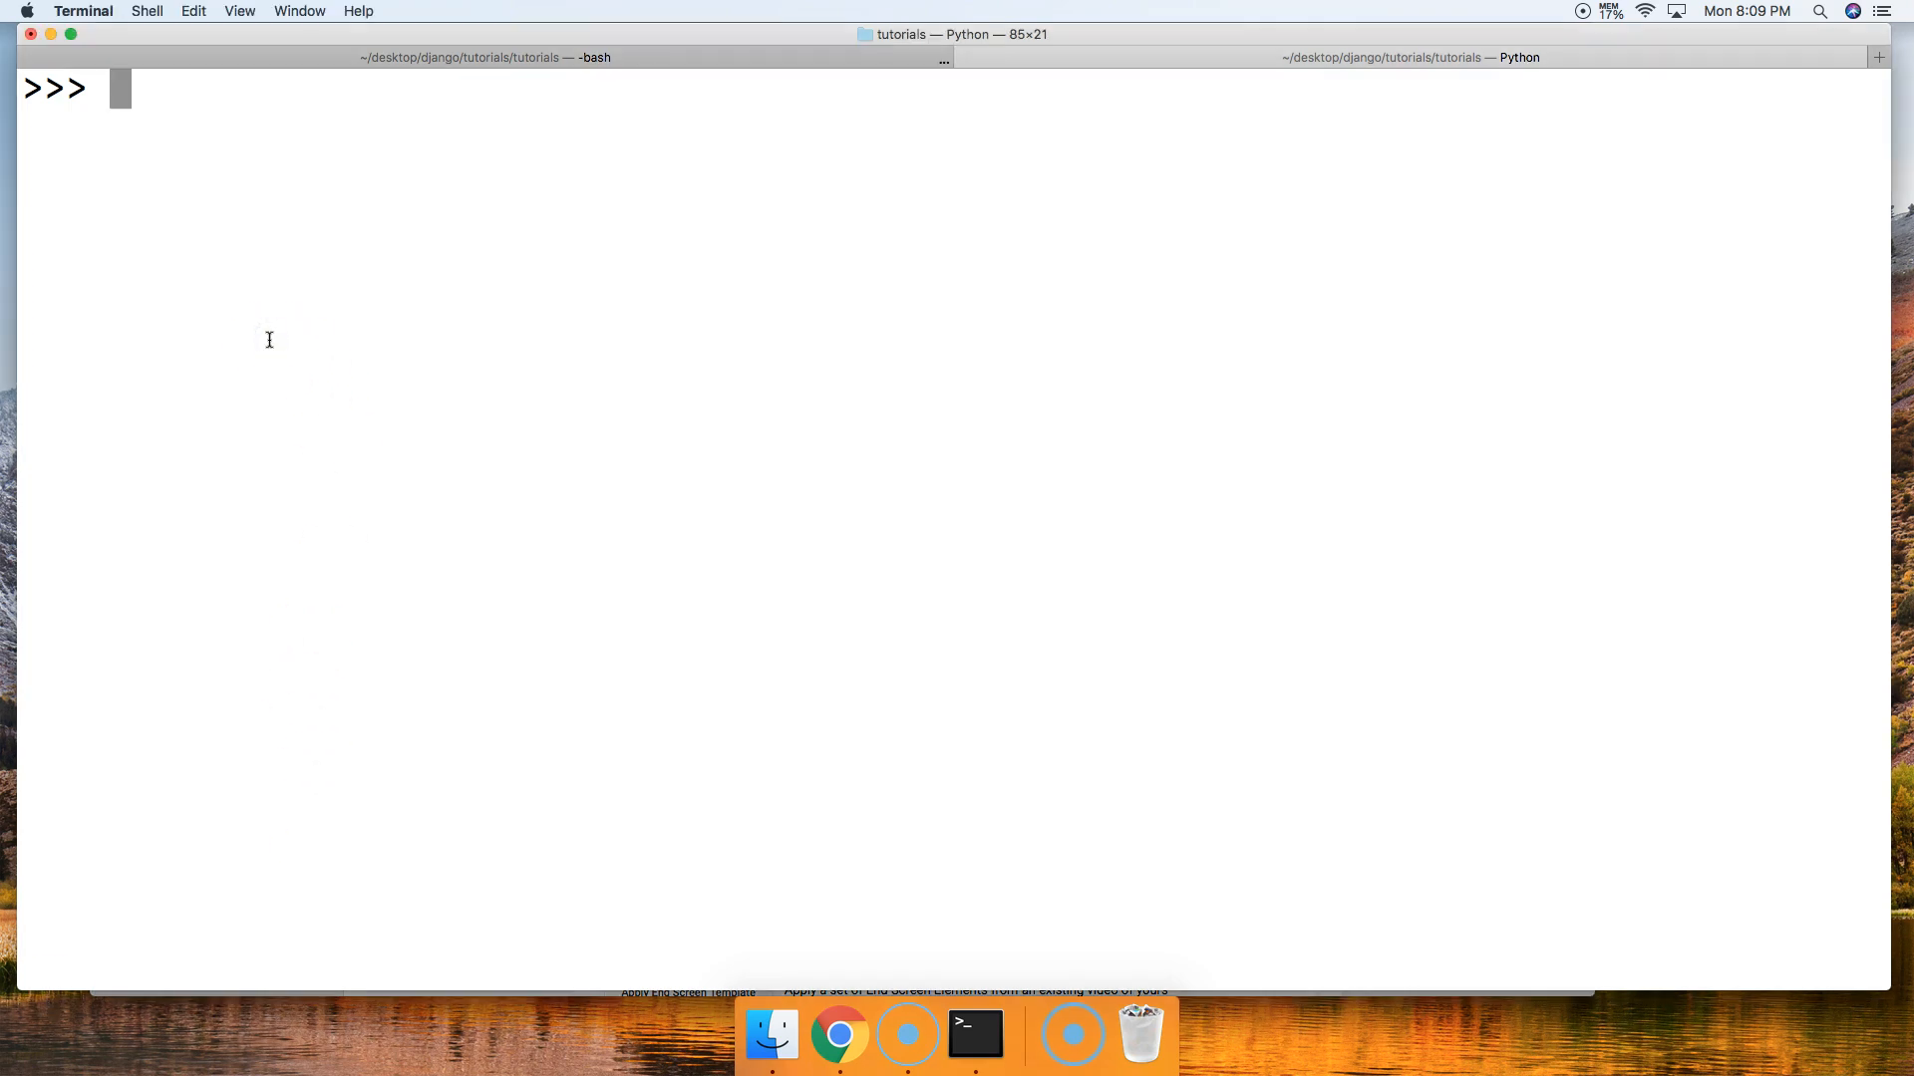
Assign a = 1, increment it with a += 1 and a += 2, and display a's value of 4.
type("a")
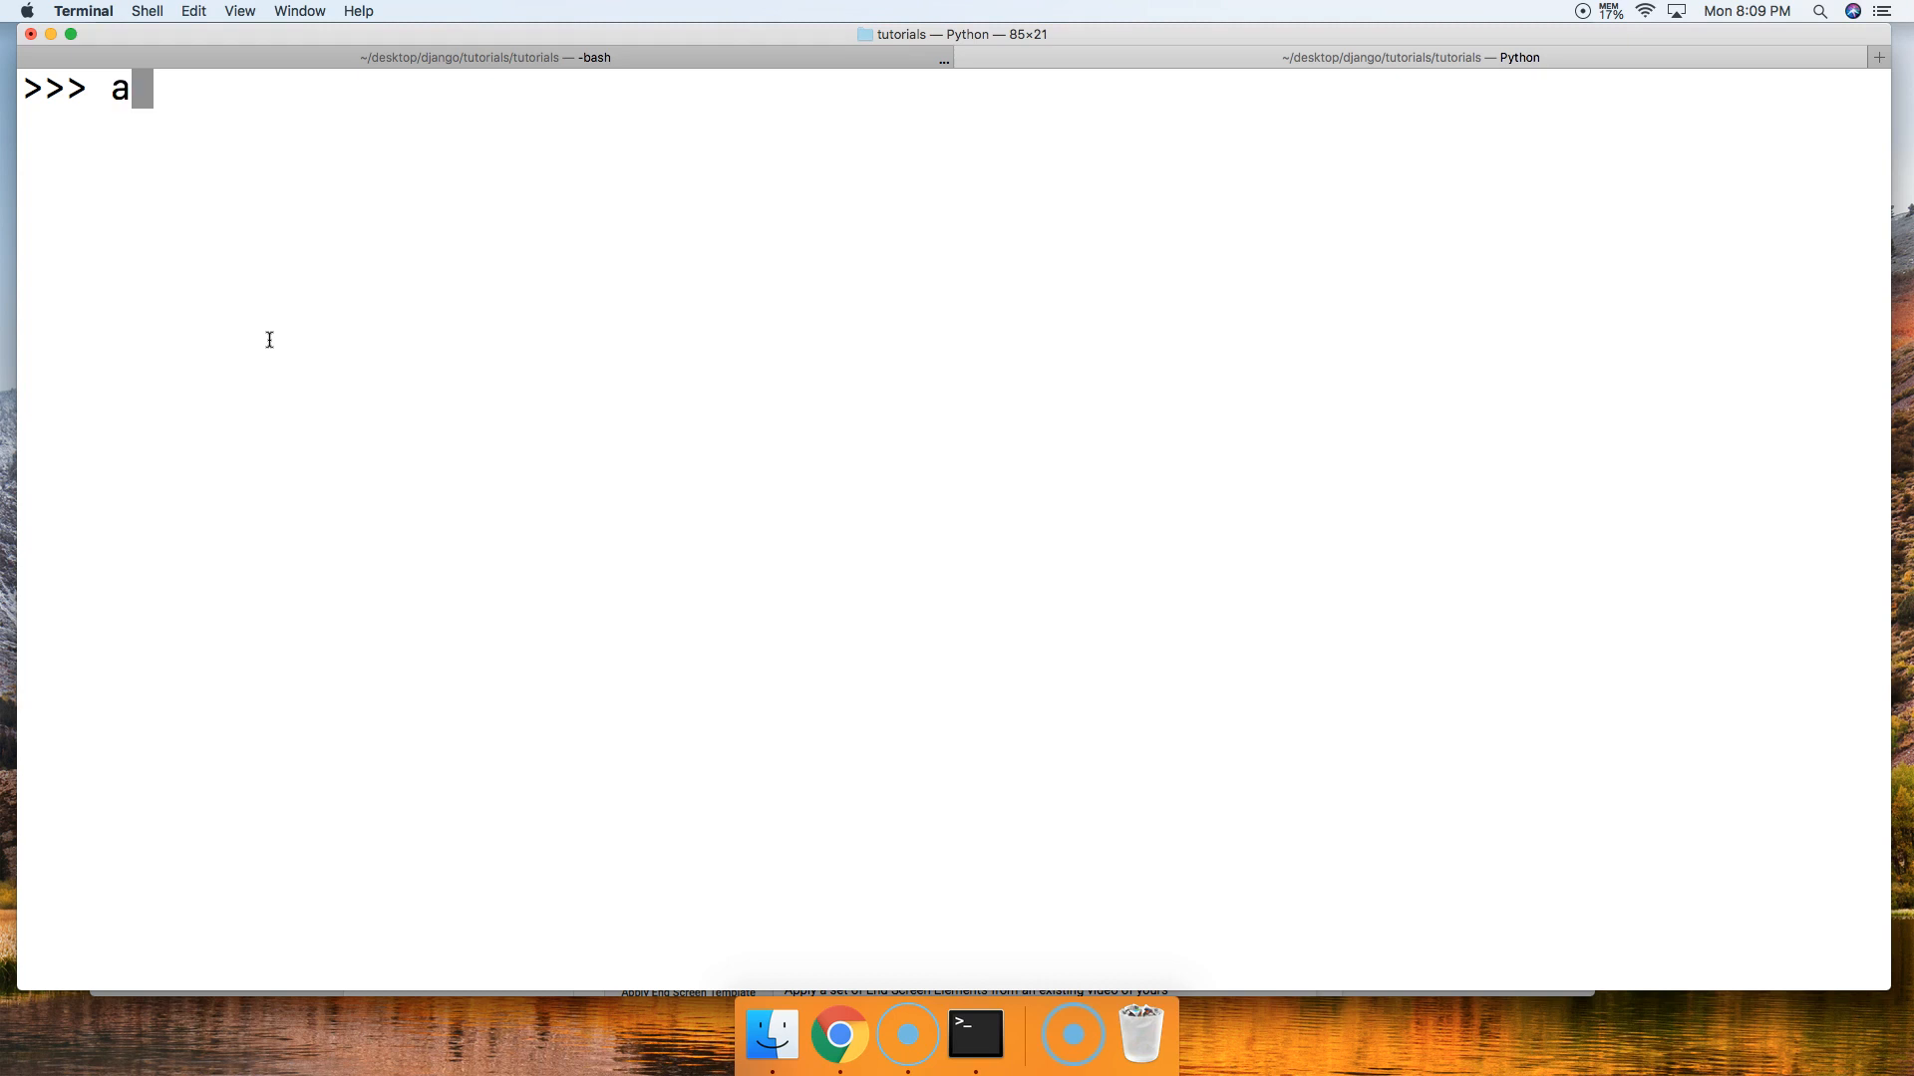
type("= 1")
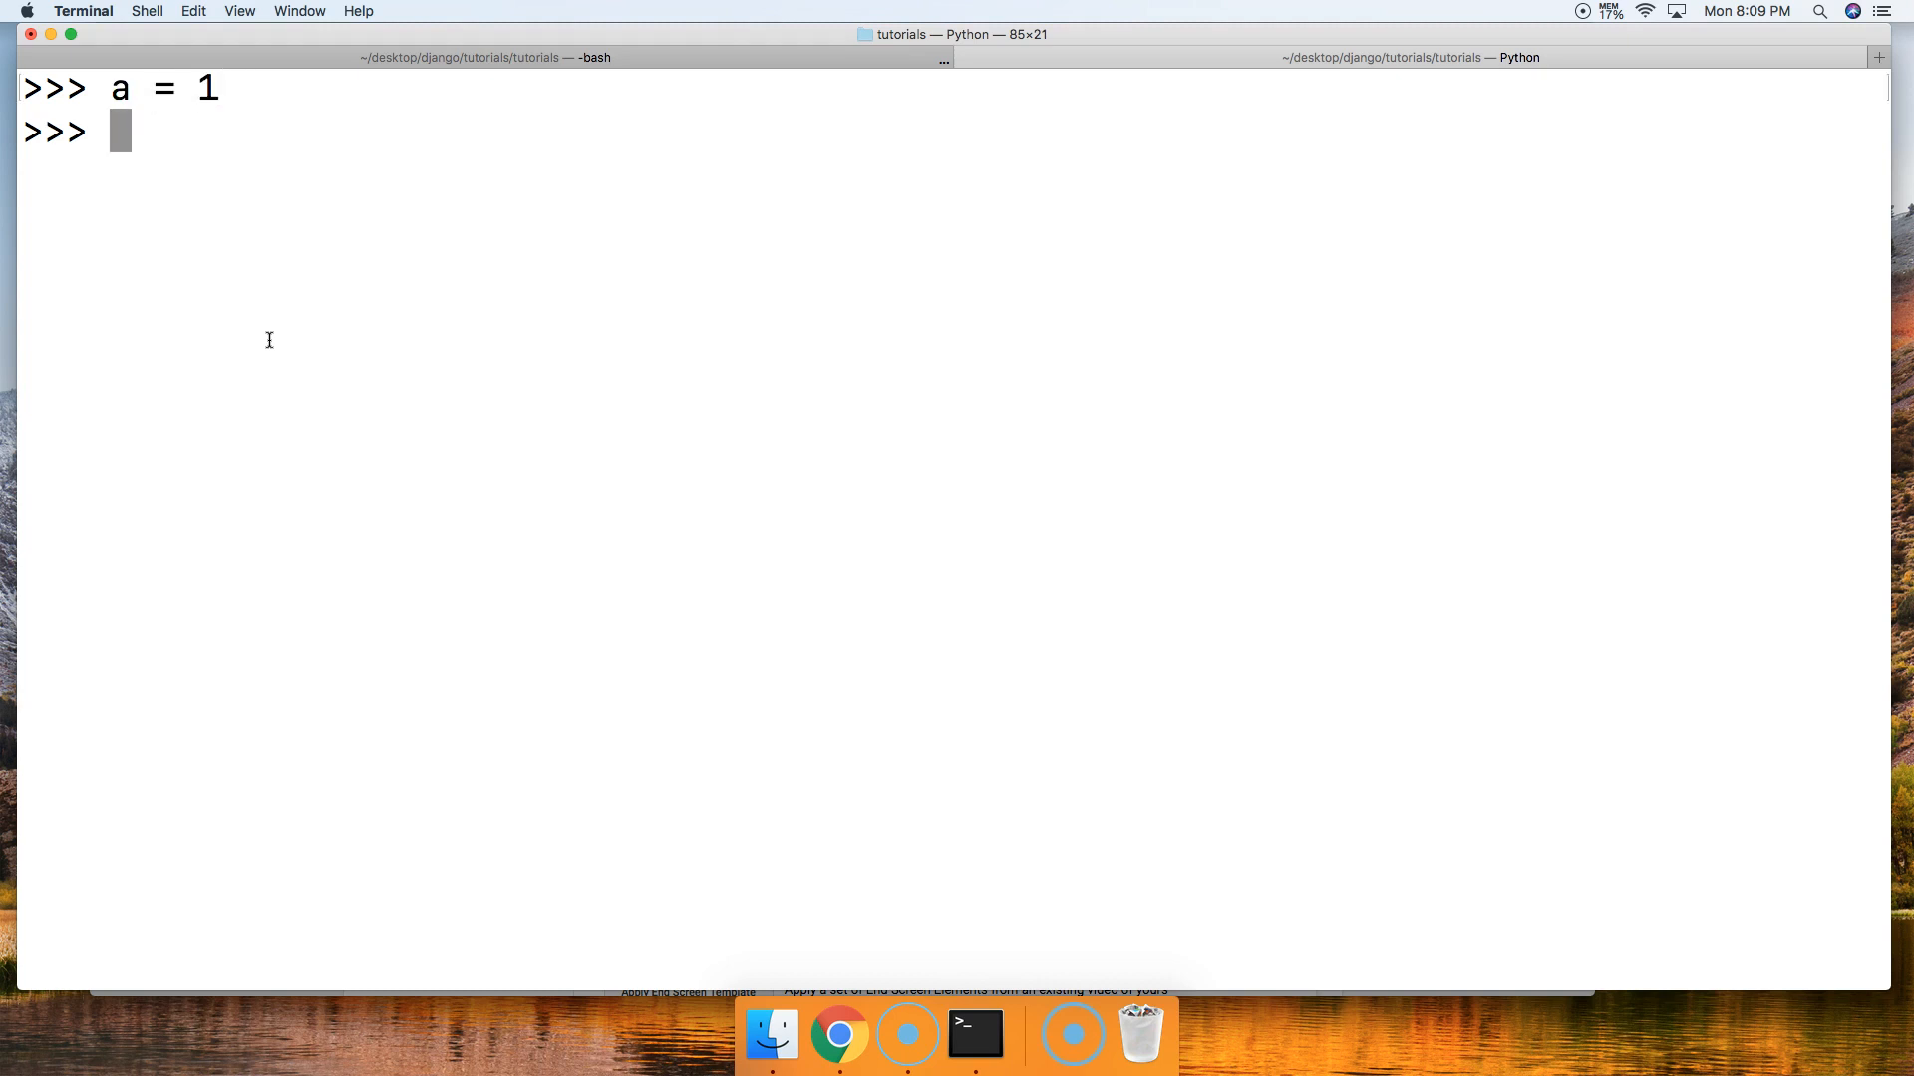
type("a +")
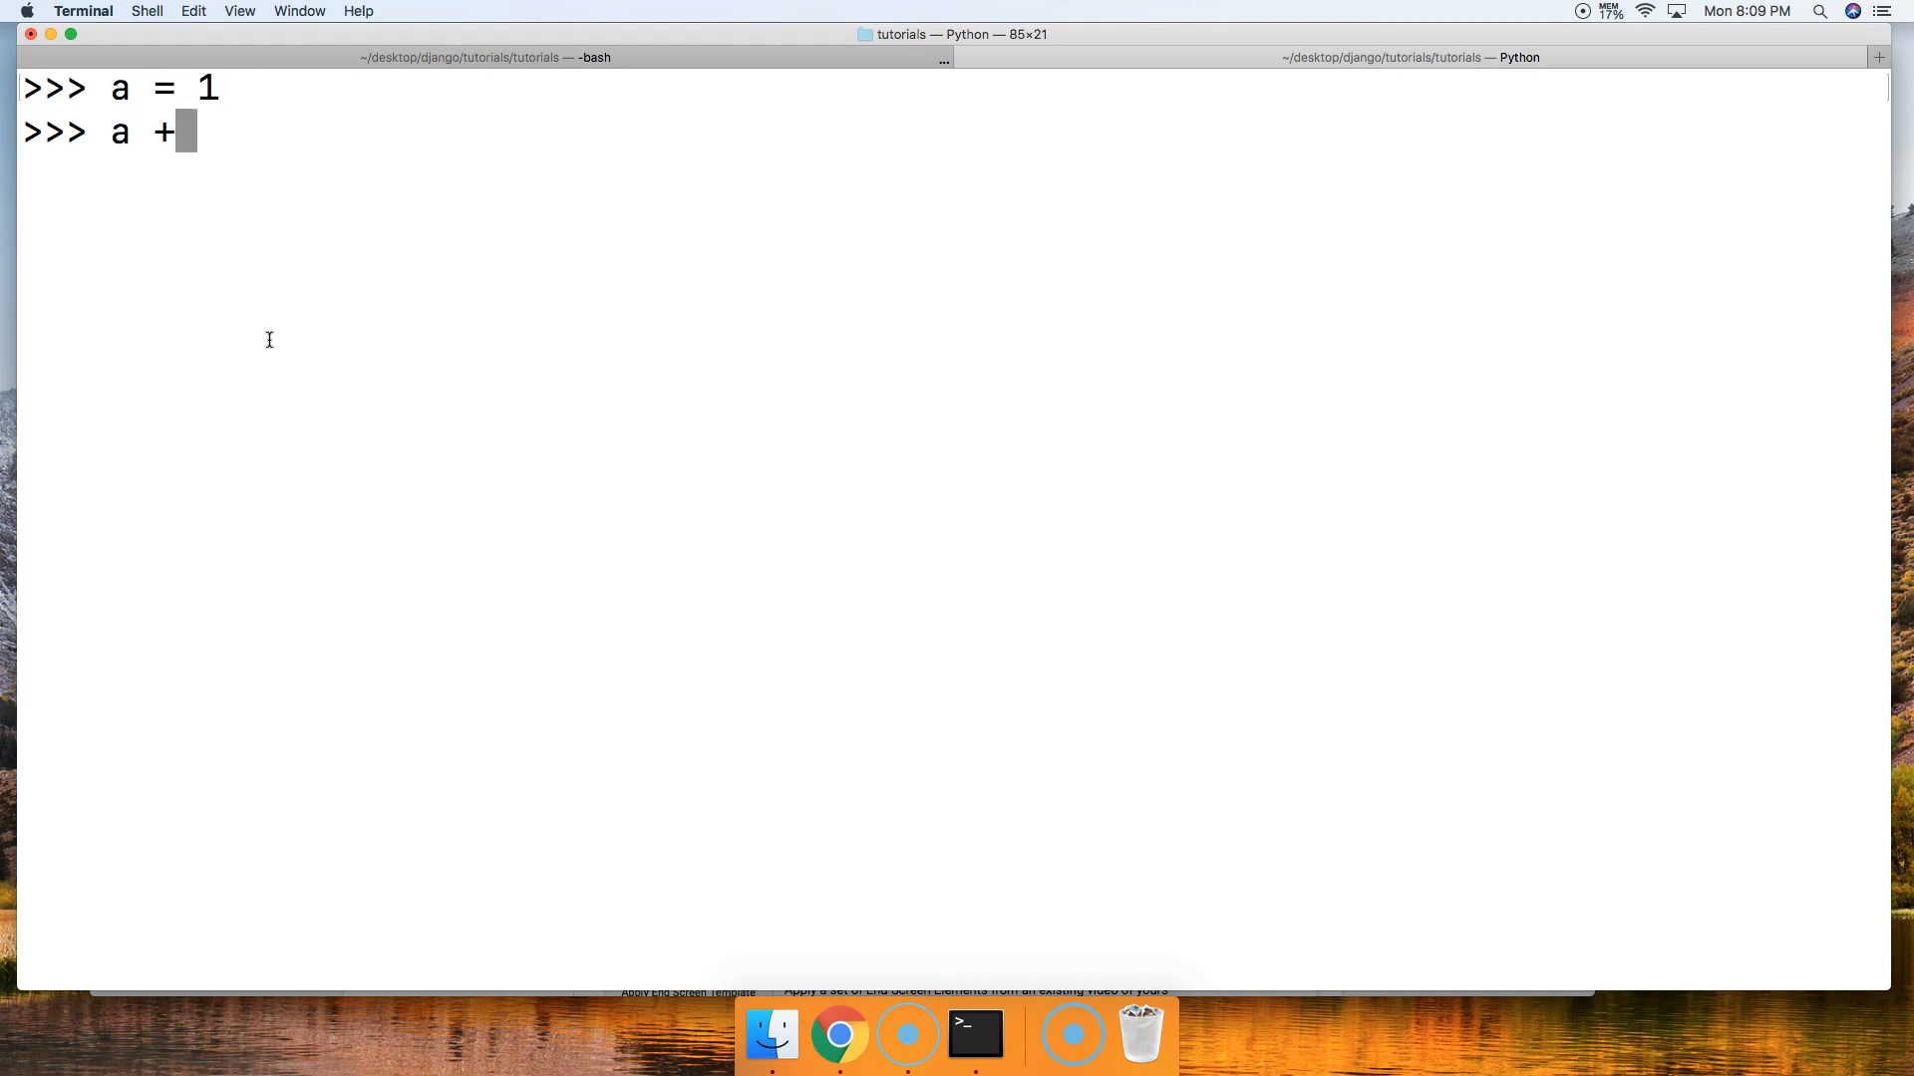
type("= 1")
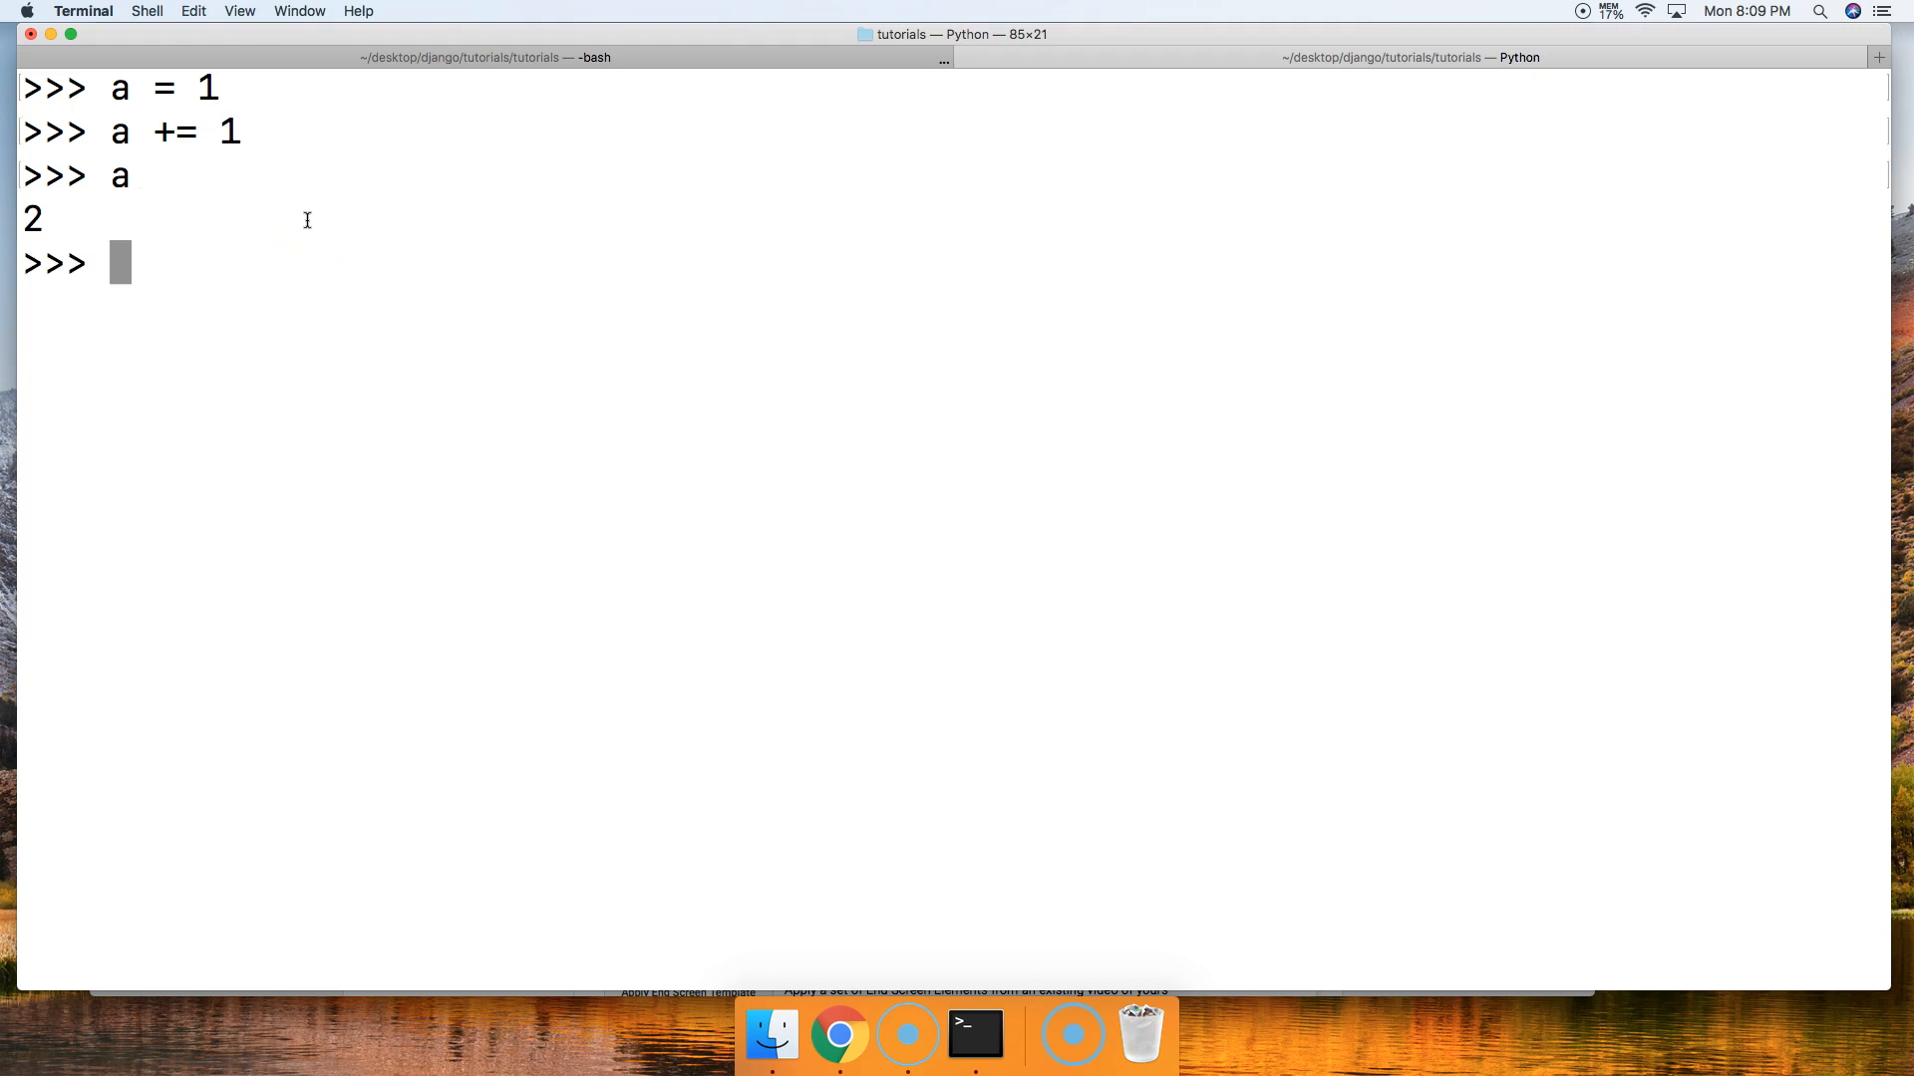
type("a += 2")
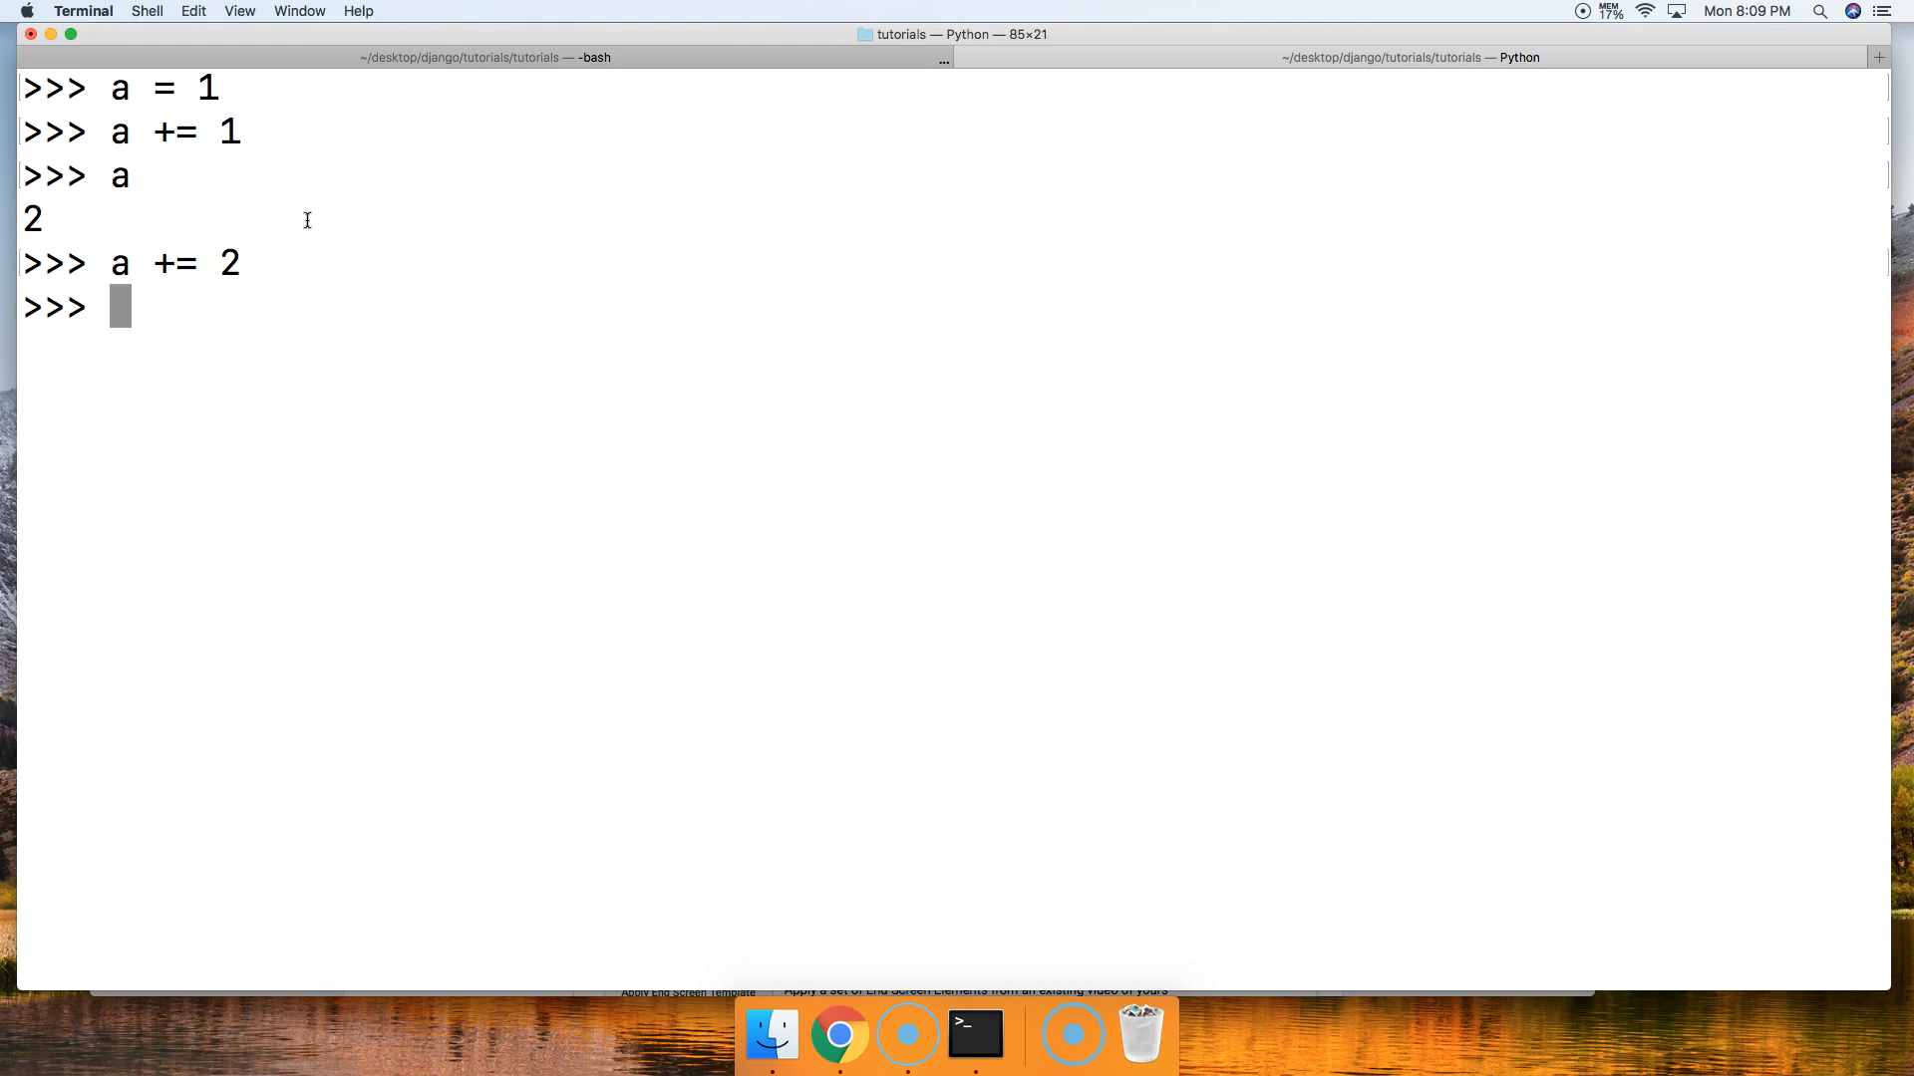
key("Return")
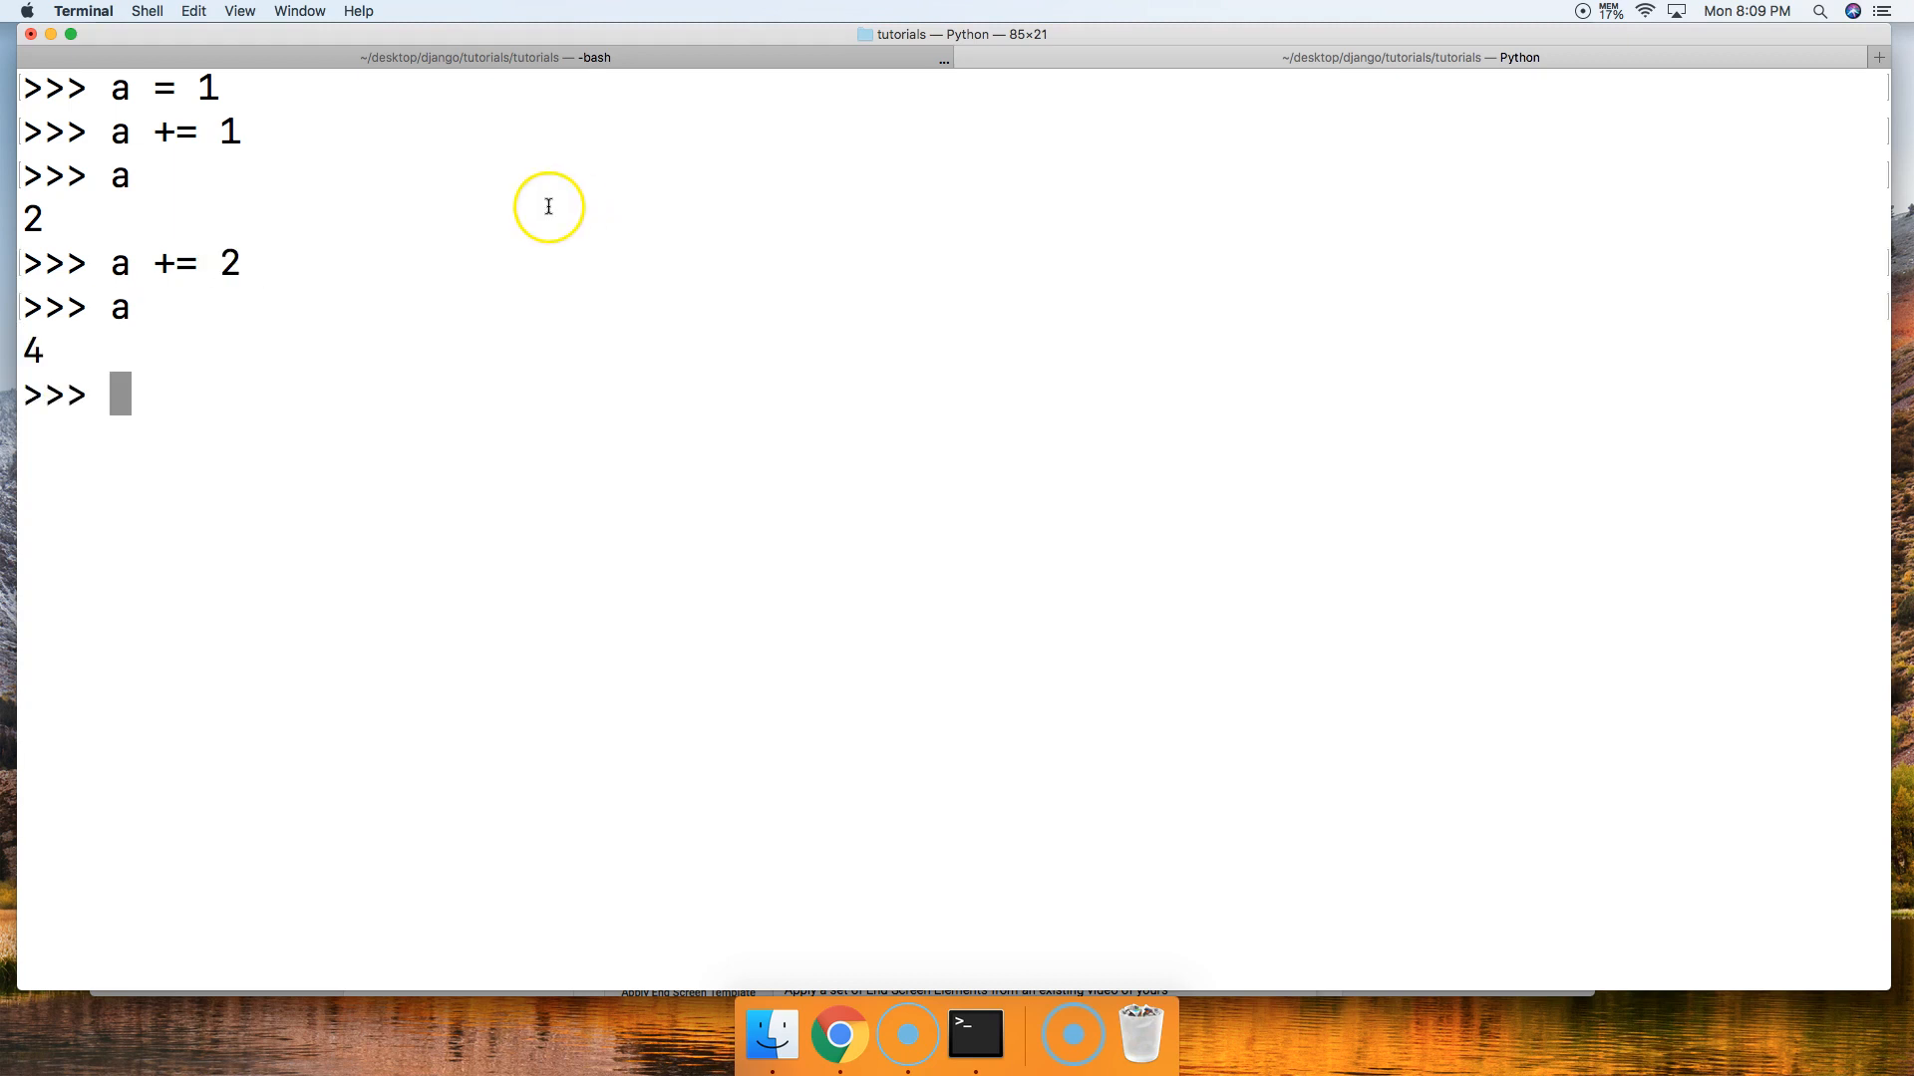
mouse_move(134, 265)
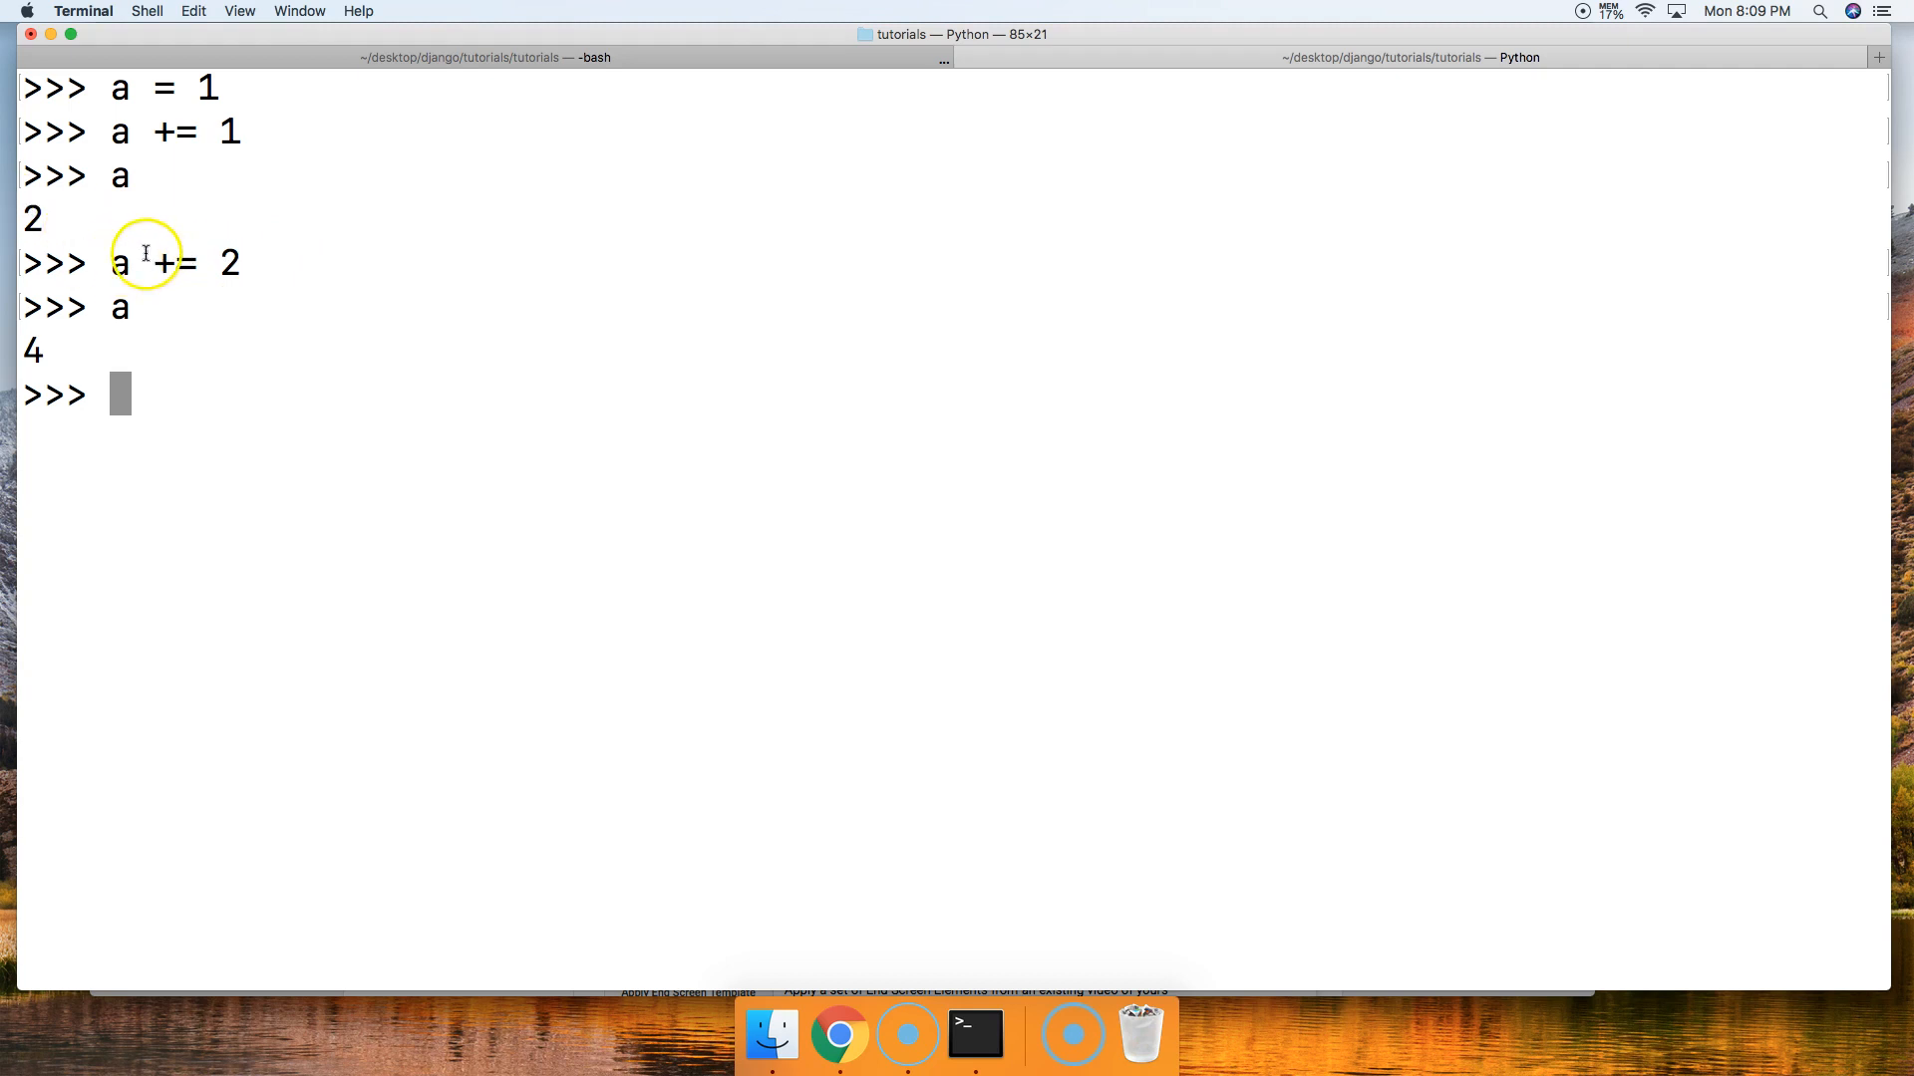
mouse_move(179, 265)
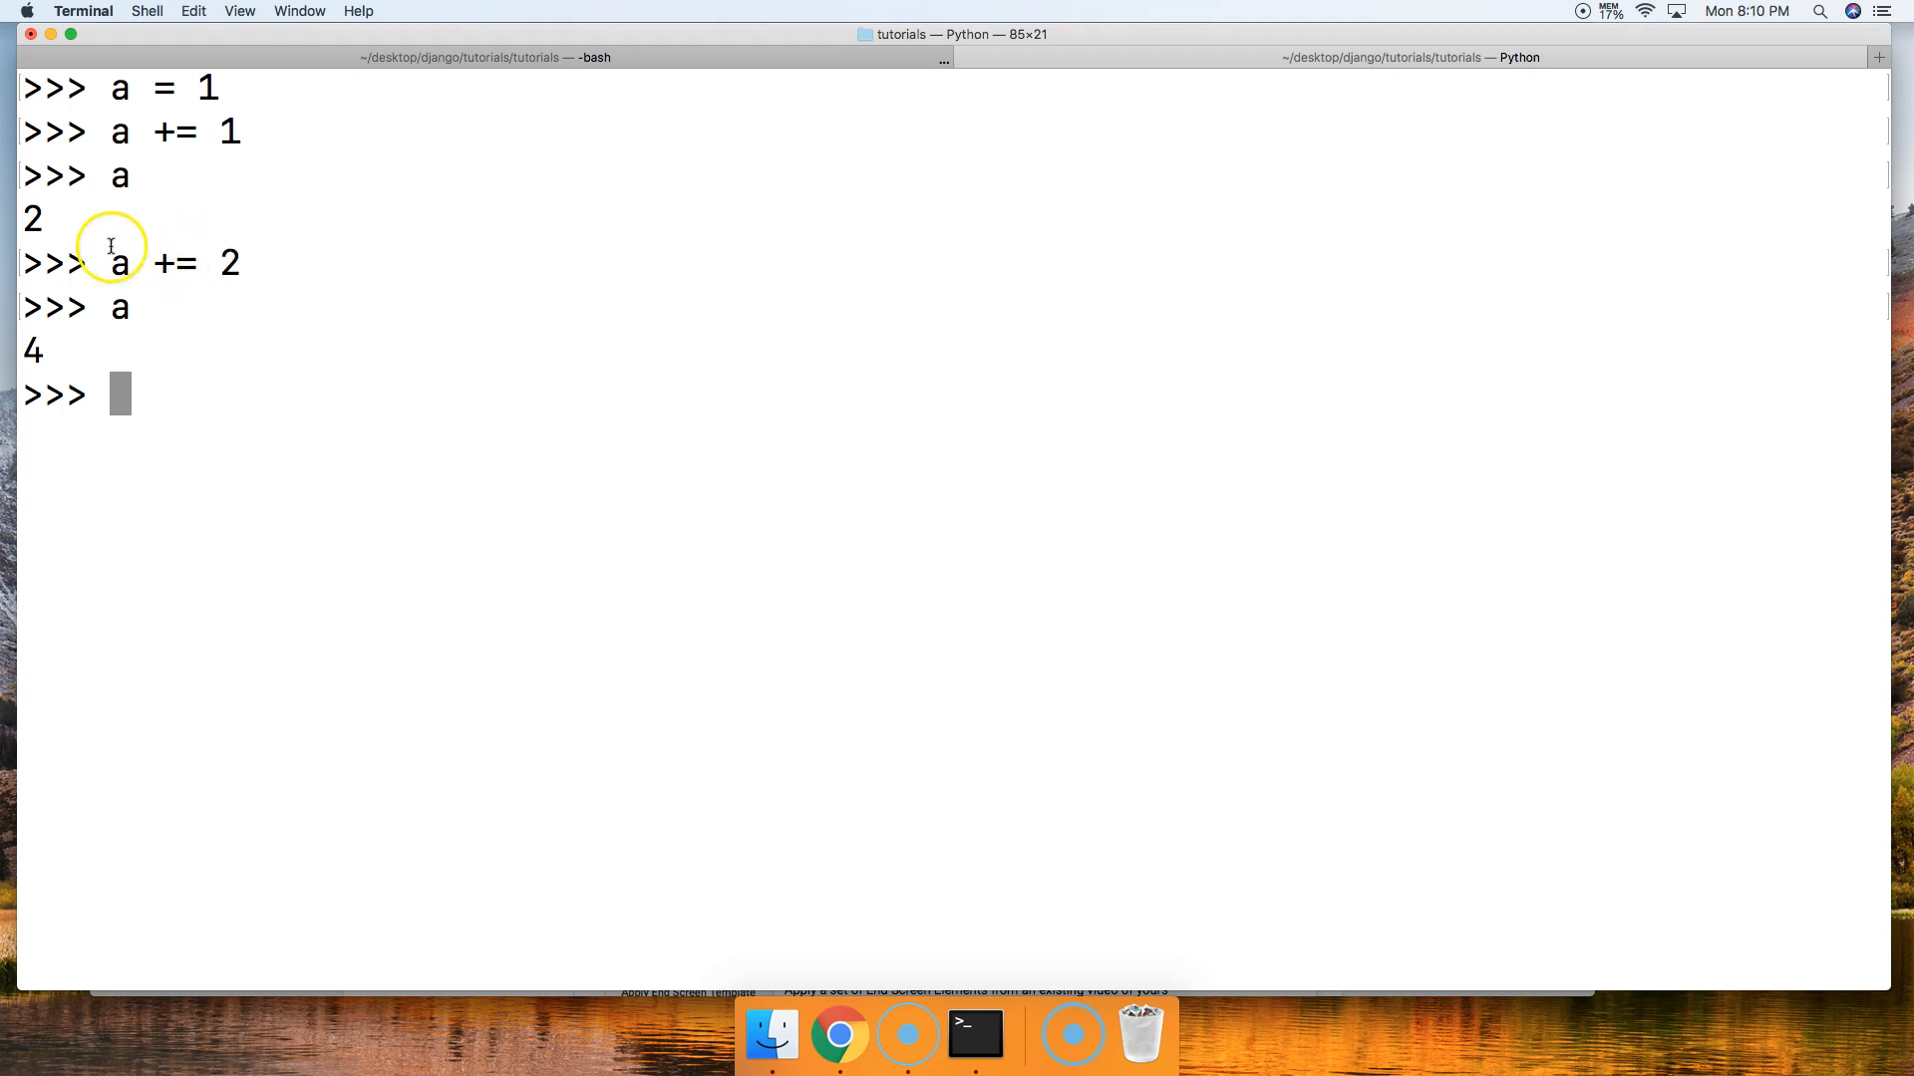
mouse_move(187, 261)
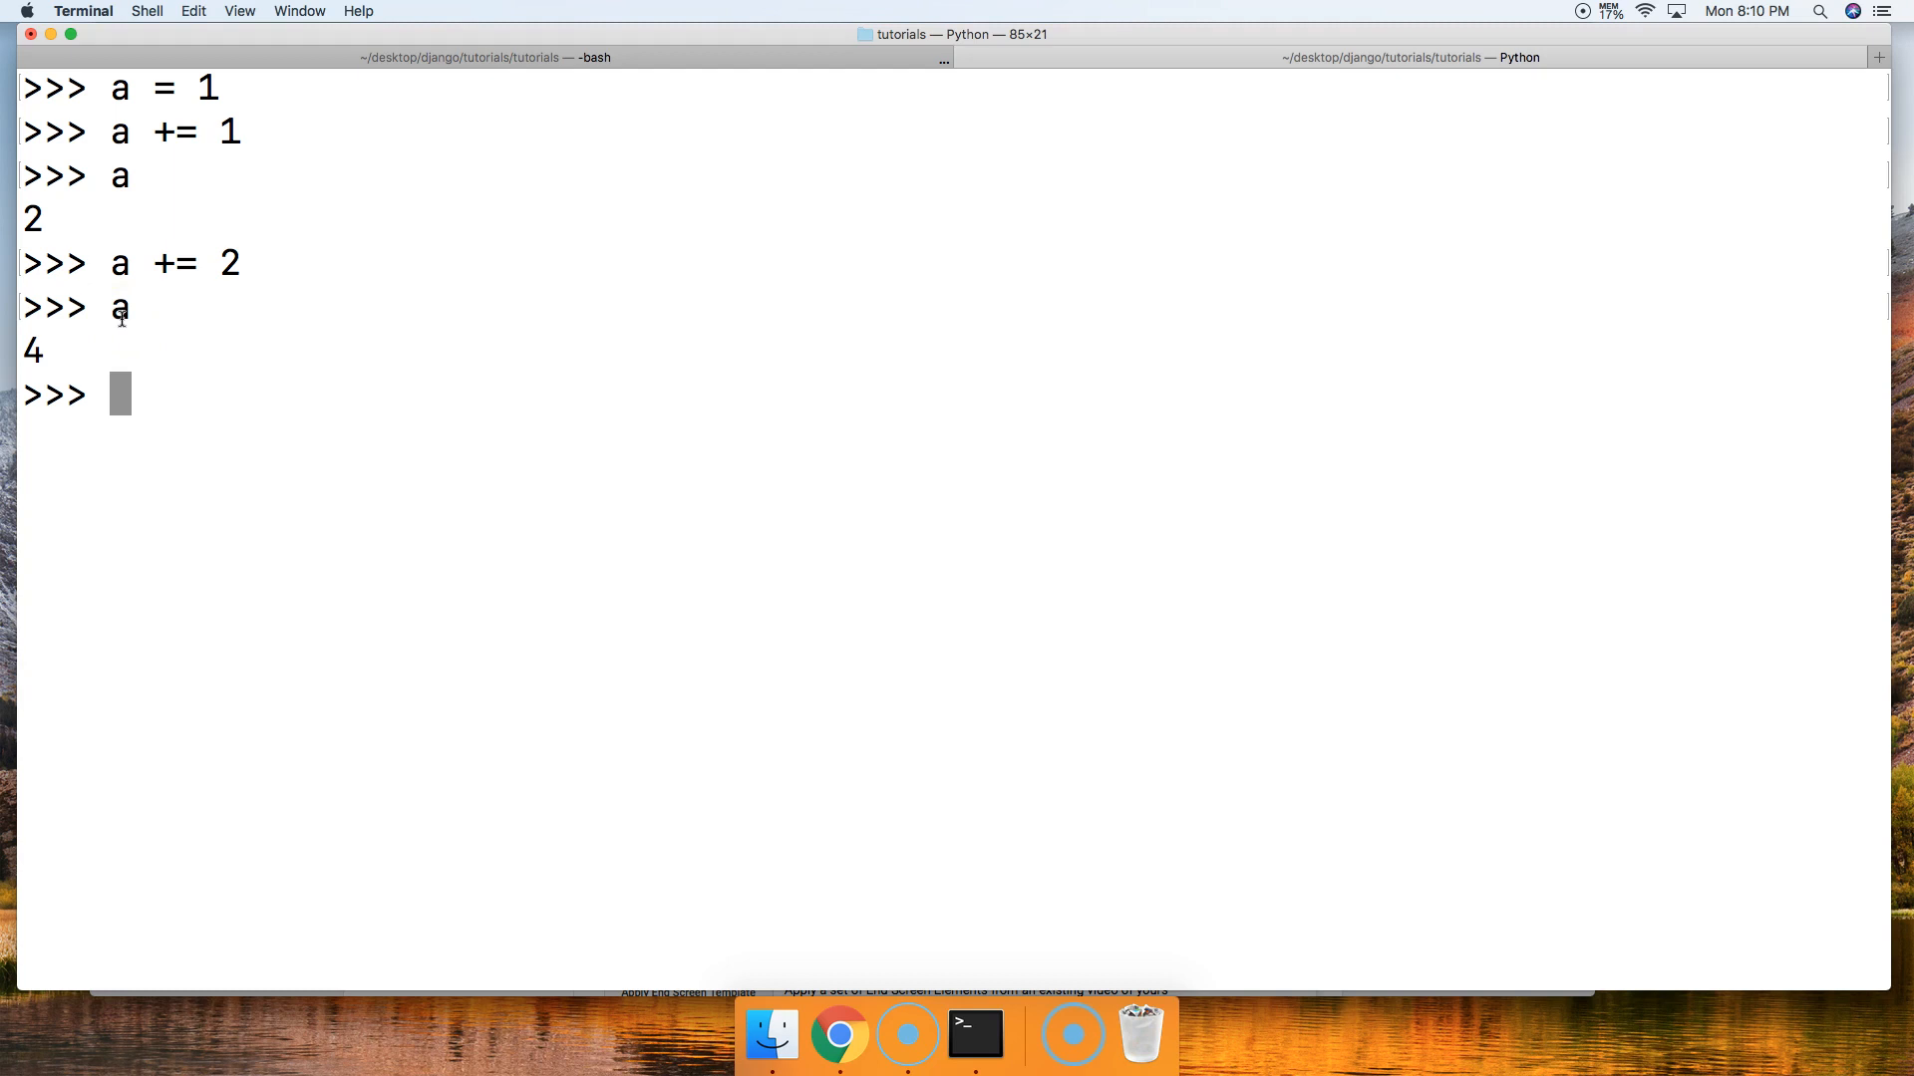
Begin a third addition assignment by entering 'a +=' at the fresh prompt.
type("a +=")
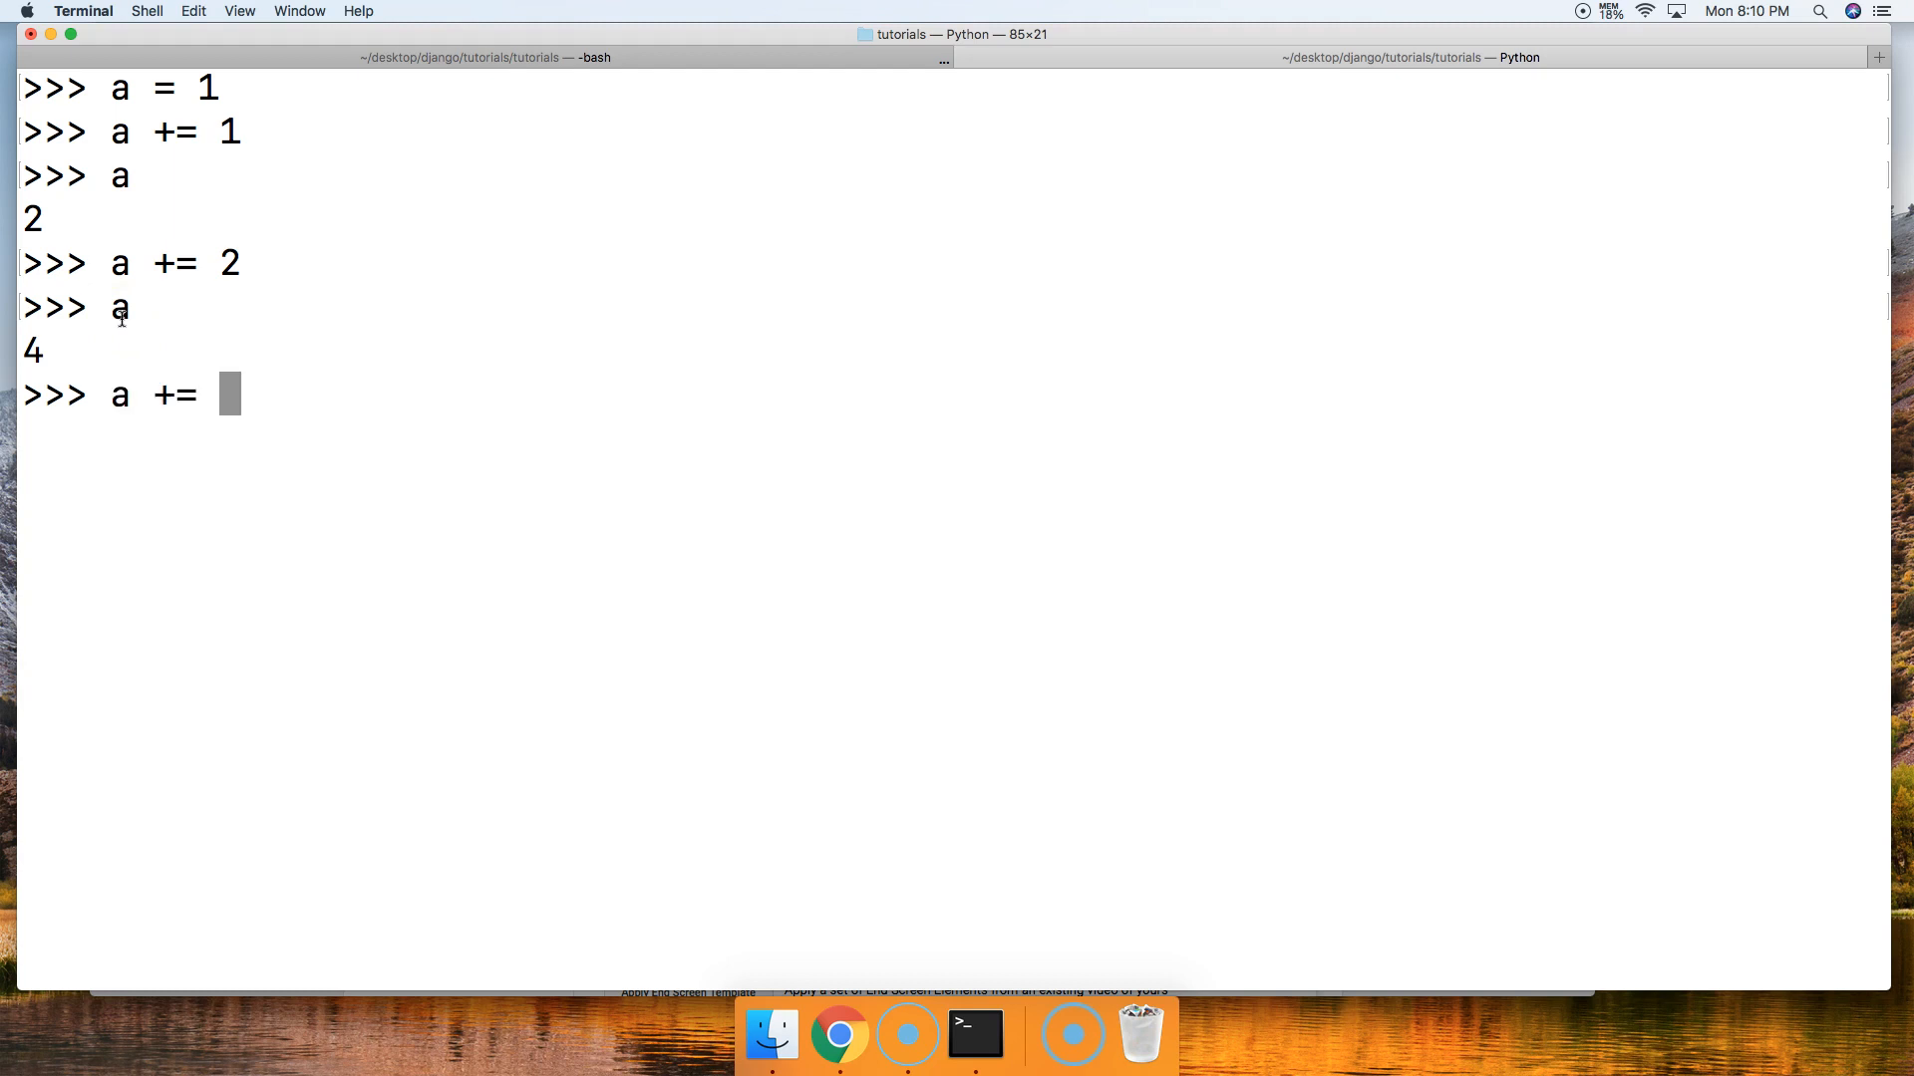